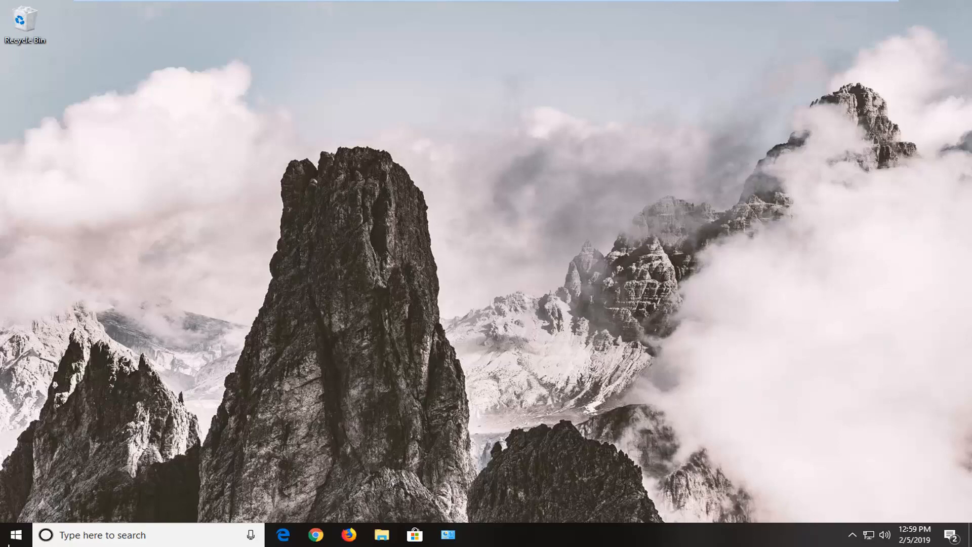
Step: Search the Start menu for regedit and run Registry Editor as administrator
{"action": "left_click", "coordinate": [10, 535]}
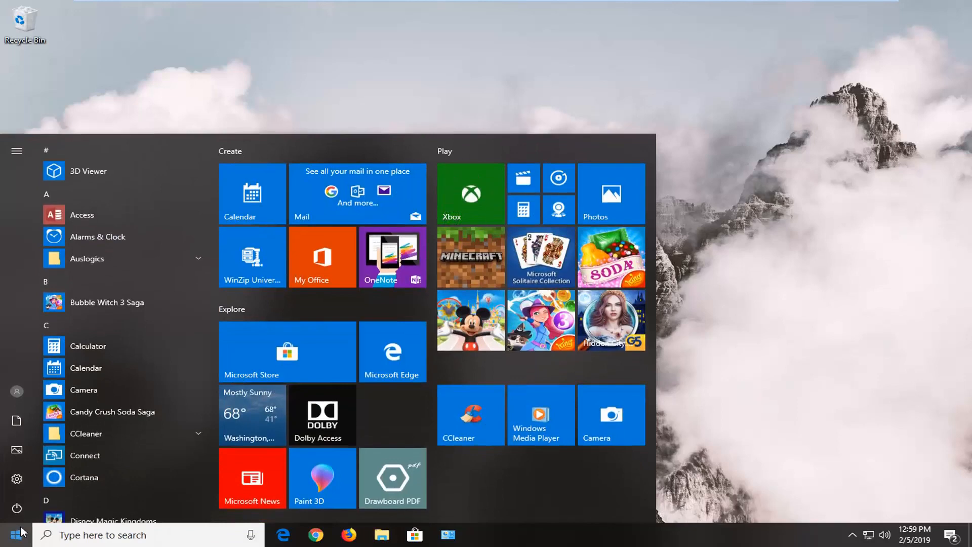
{"action": "type", "text": "r"}
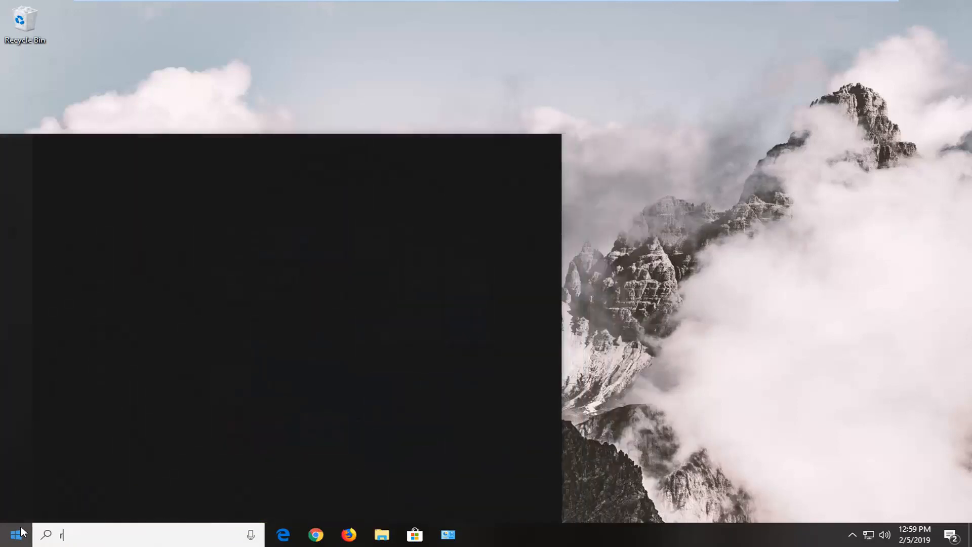
{"action": "type", "text": "egedit"}
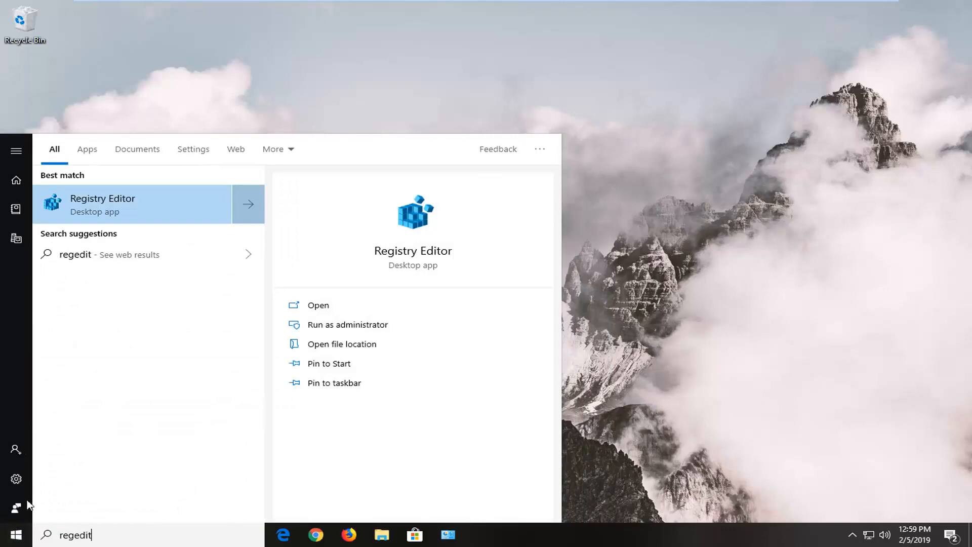
{"action": "mouse_move", "coordinate": [112, 196]}
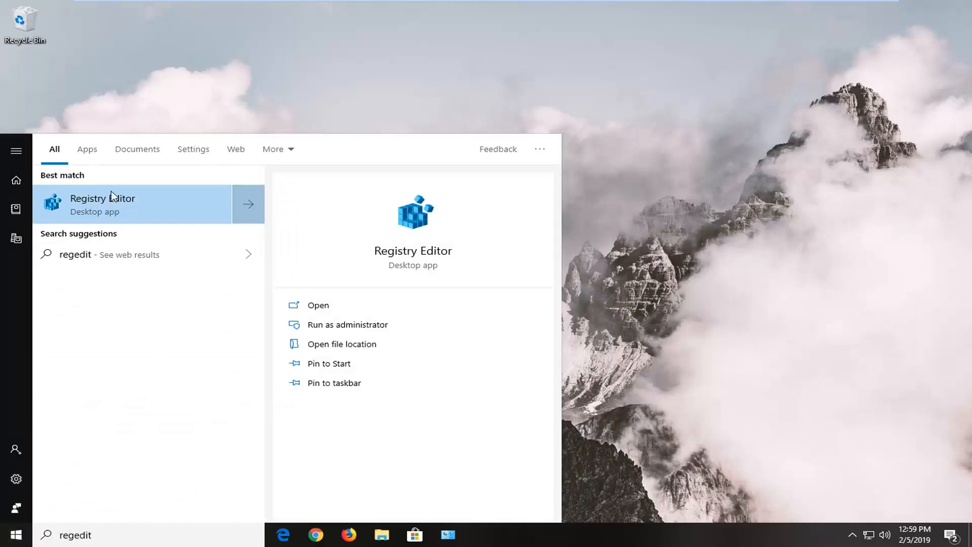
{"action": "right_click", "coordinate": [103, 204]}
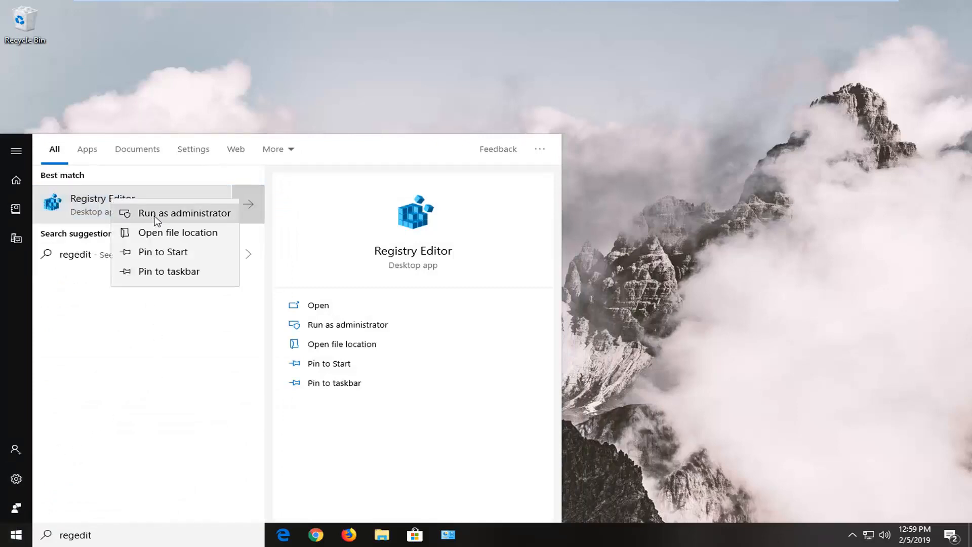
{"action": "left_click", "coordinate": [184, 213]}
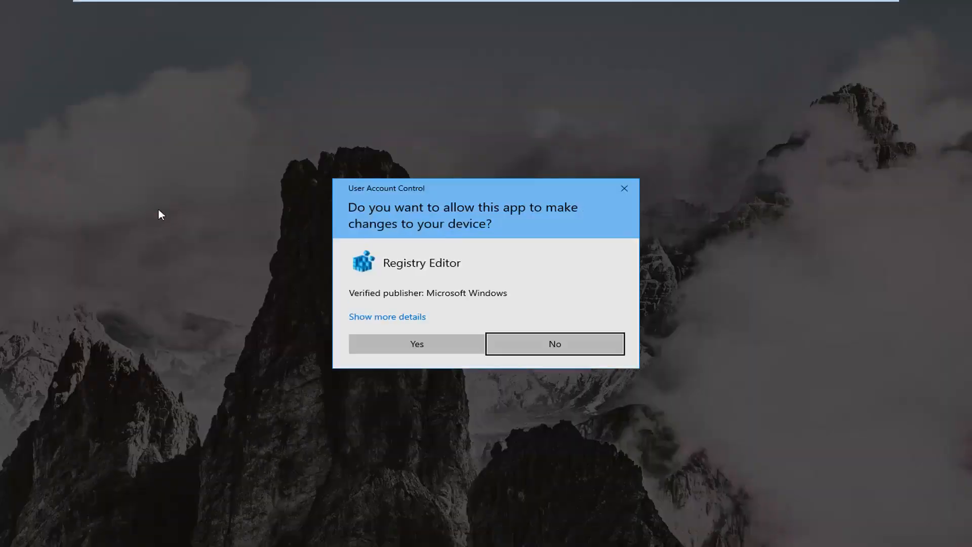
{"action": "mouse_move", "coordinate": [428, 273]}
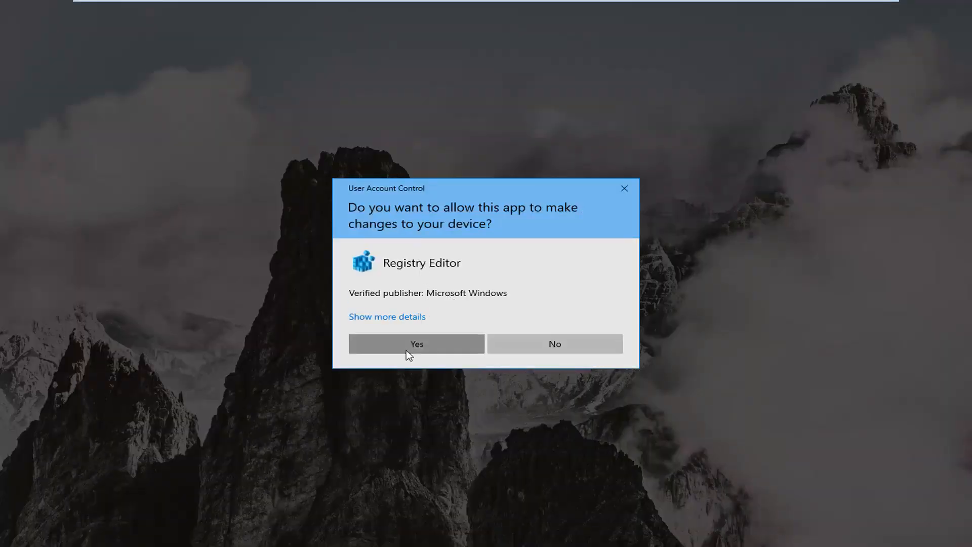
Step: Approve the UAC prompt, then open and cancel the File > Export dialog
{"action": "left_click", "coordinate": [416, 343]}
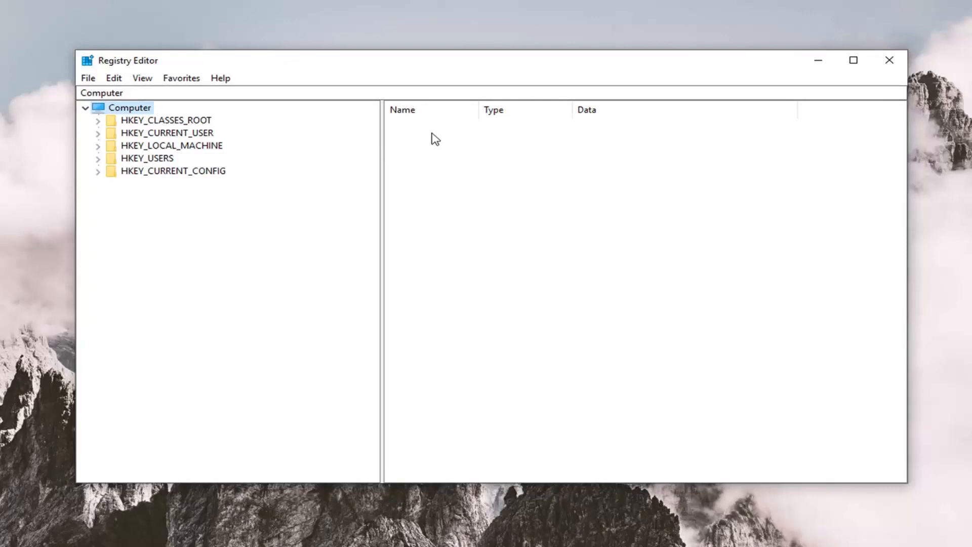
{"action": "mouse_move", "coordinate": [113, 77]}
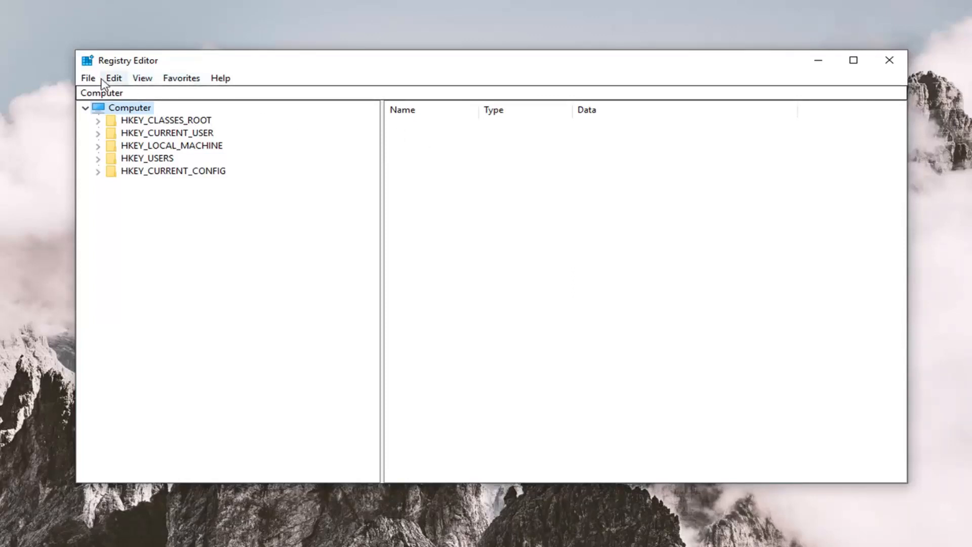
{"action": "left_click", "coordinate": [88, 78]}
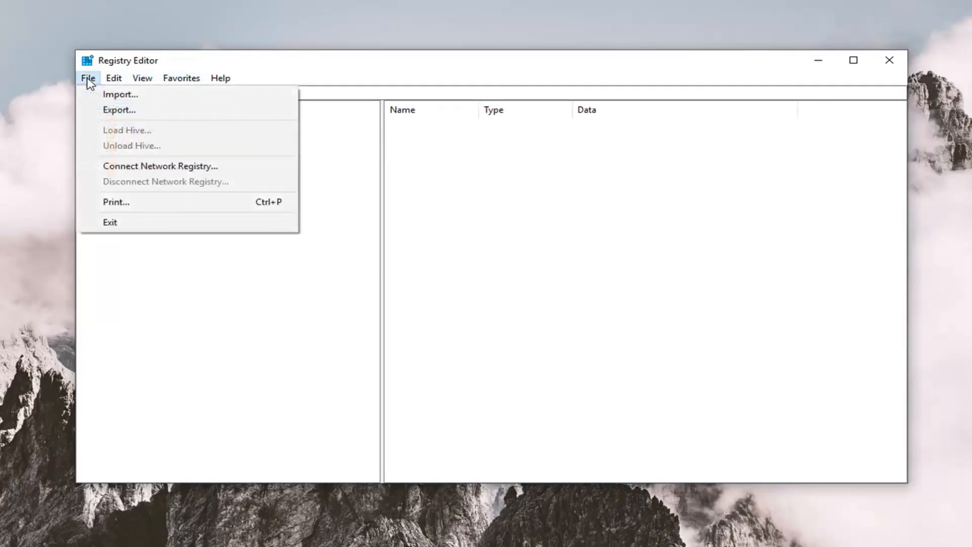
{"action": "left_click", "coordinate": [118, 110]}
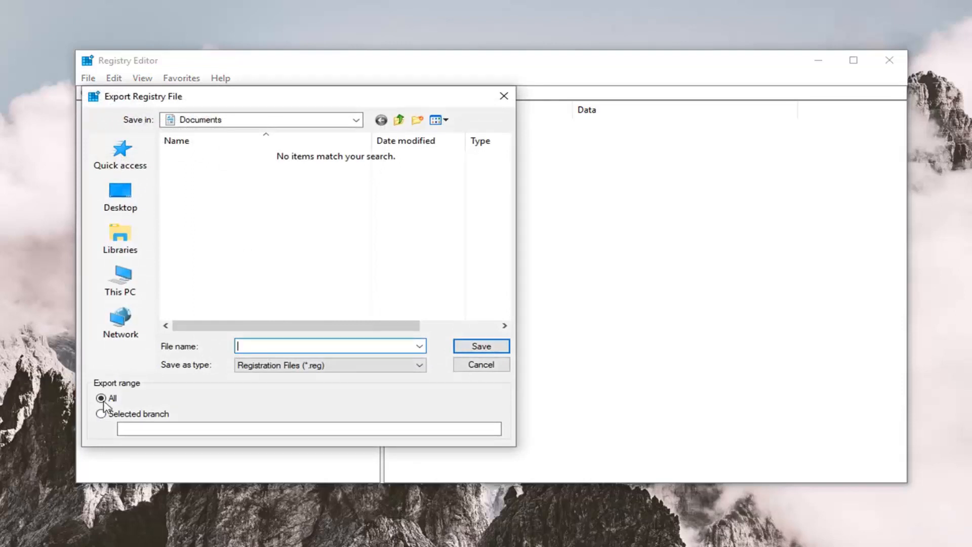
{"action": "mouse_move", "coordinate": [109, 298]}
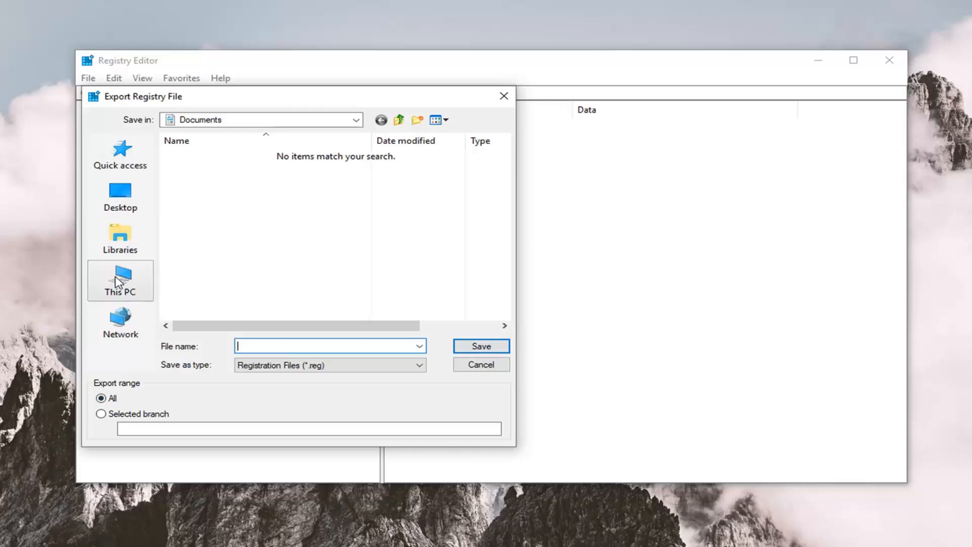
{"action": "mouse_move", "coordinate": [119, 280]}
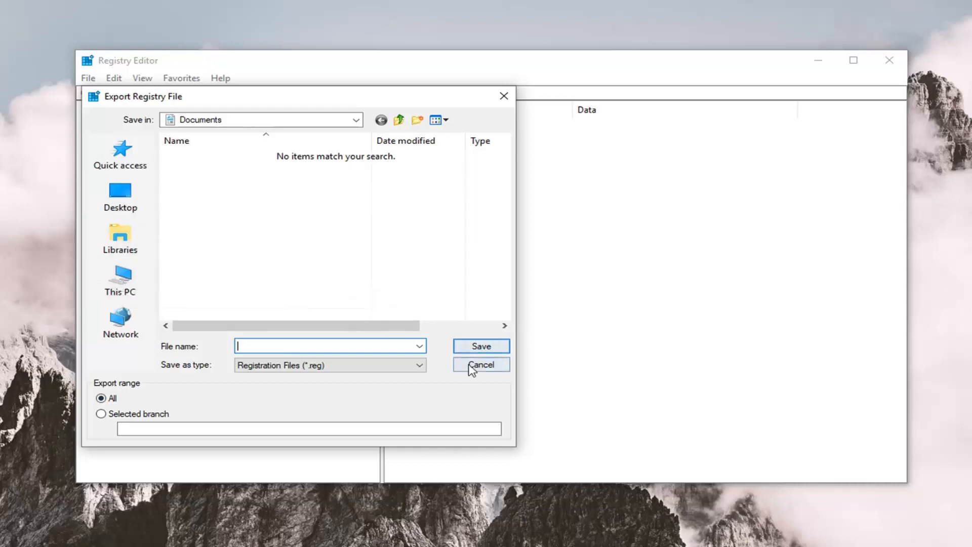
{"action": "left_click", "coordinate": [480, 364]}
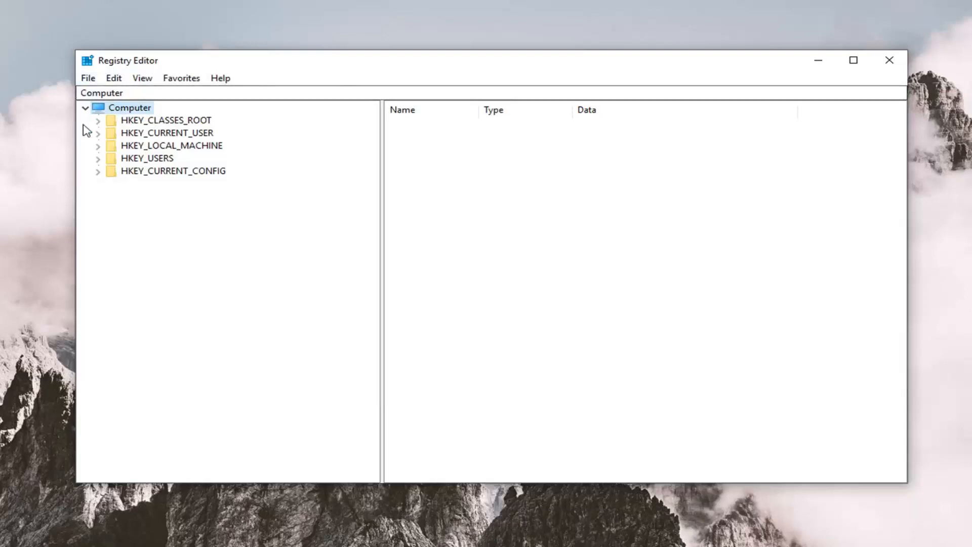
{"action": "left_click", "coordinate": [88, 77]}
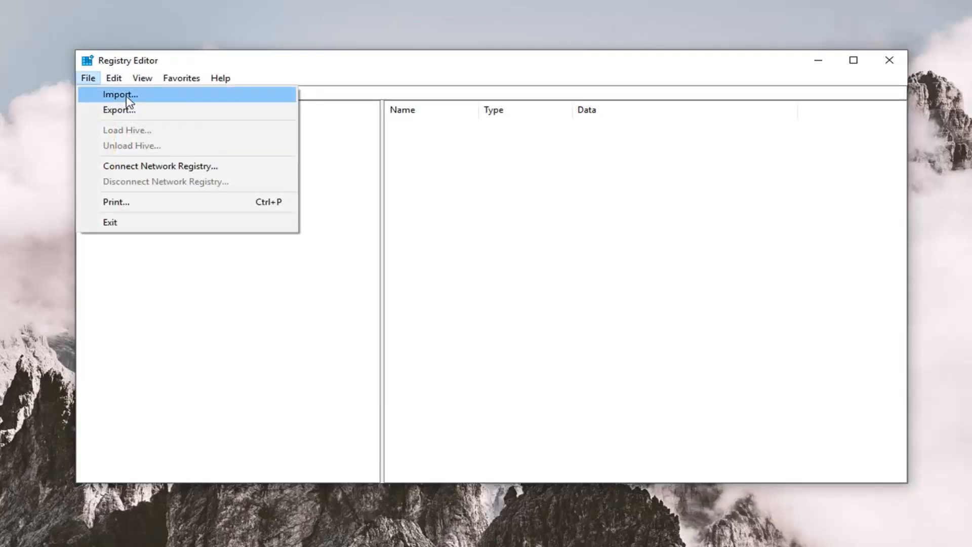
{"action": "left_click", "coordinate": [119, 94]}
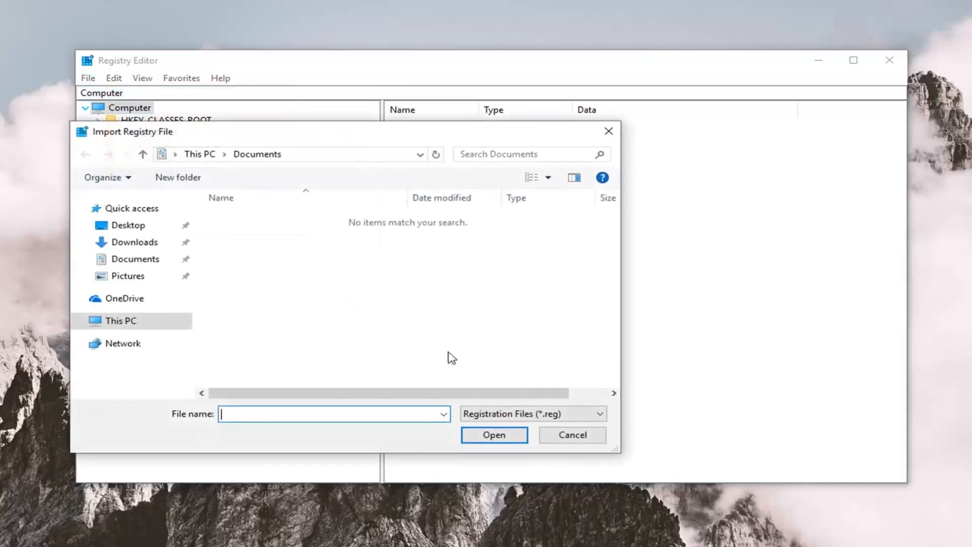
{"action": "left_click", "coordinate": [571, 434]}
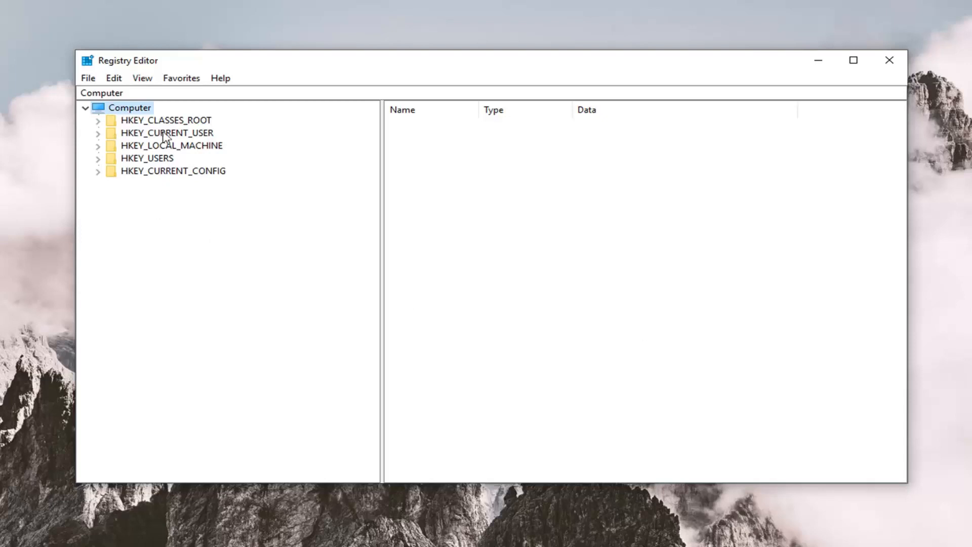
Step: Expand HKEY_CLASSES_ROOT and select its lnkfile subkey
{"action": "left_click", "coordinate": [165, 121]}
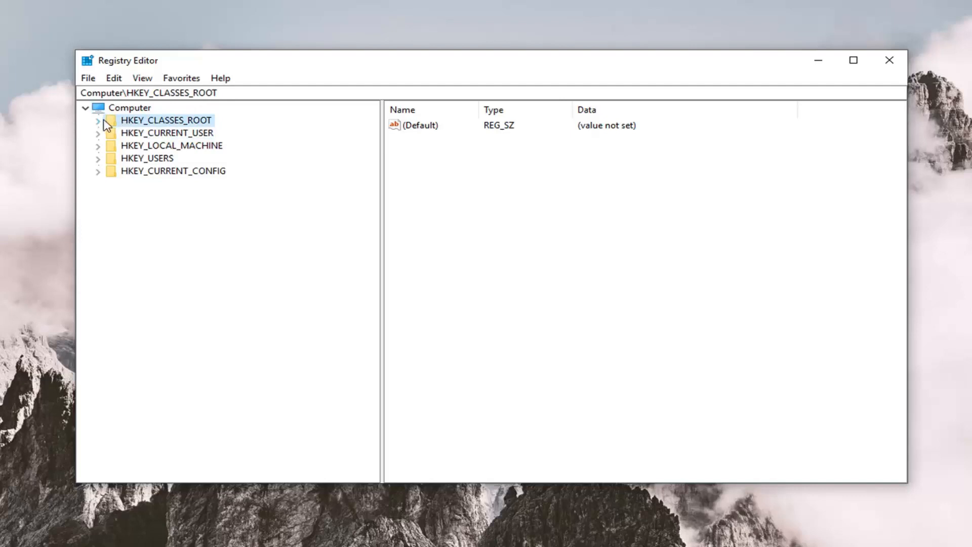
{"action": "left_click", "coordinate": [97, 120]}
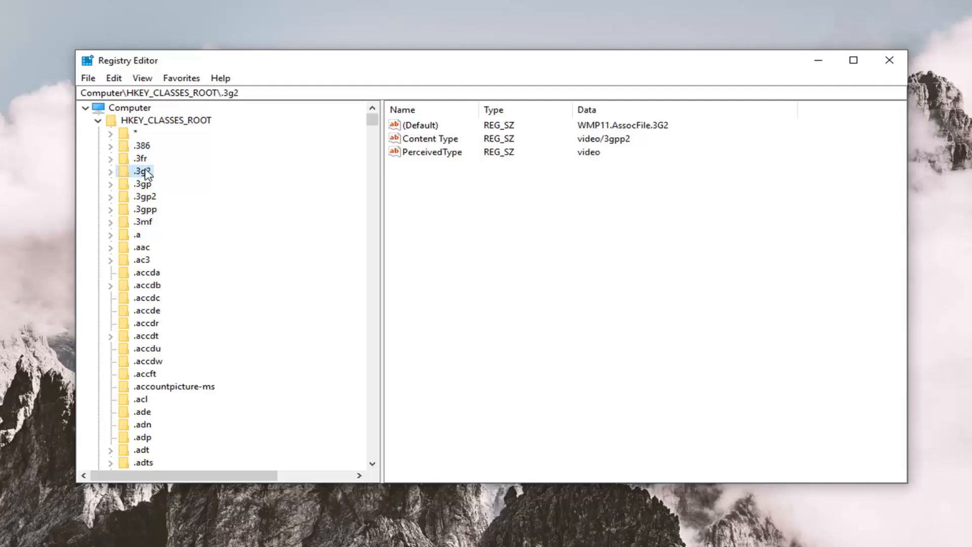
{"action": "mouse_move", "coordinate": [144, 180]}
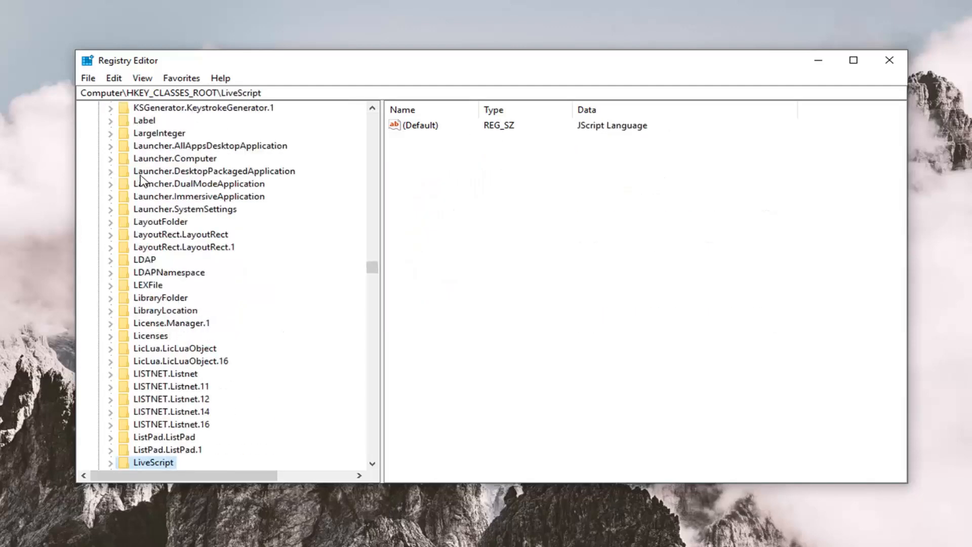
{"action": "scroll", "scroll_direction": "down", "scroll_amount": 3}
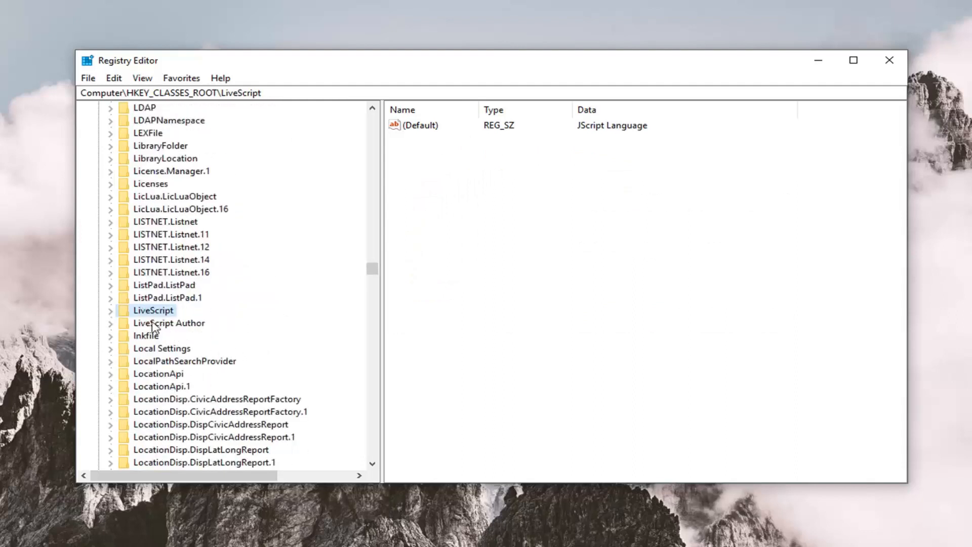
{"action": "left_click", "coordinate": [146, 335]}
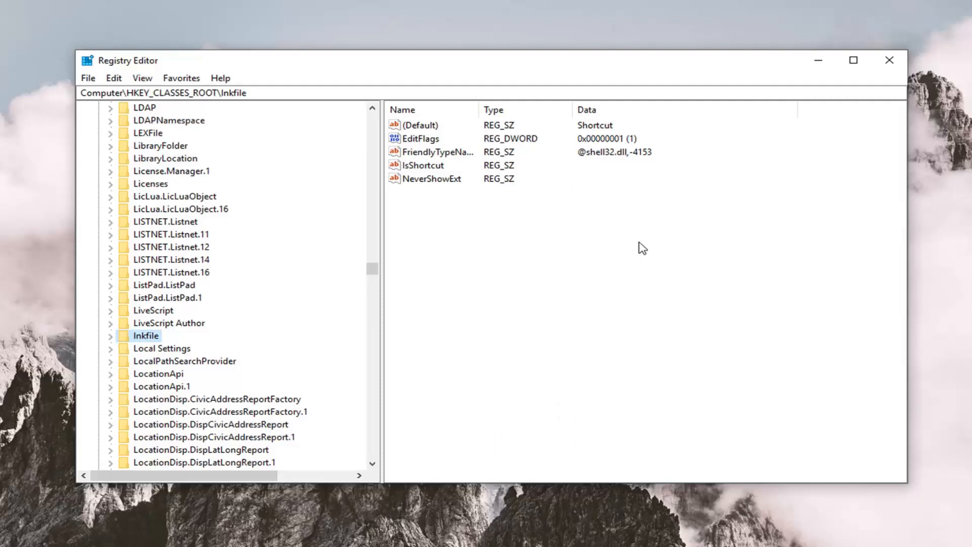
Step: Try adding a string value named IsShortcut to lnkfile and dismiss the duplicate-name error
{"action": "left_click", "coordinate": [425, 165]}
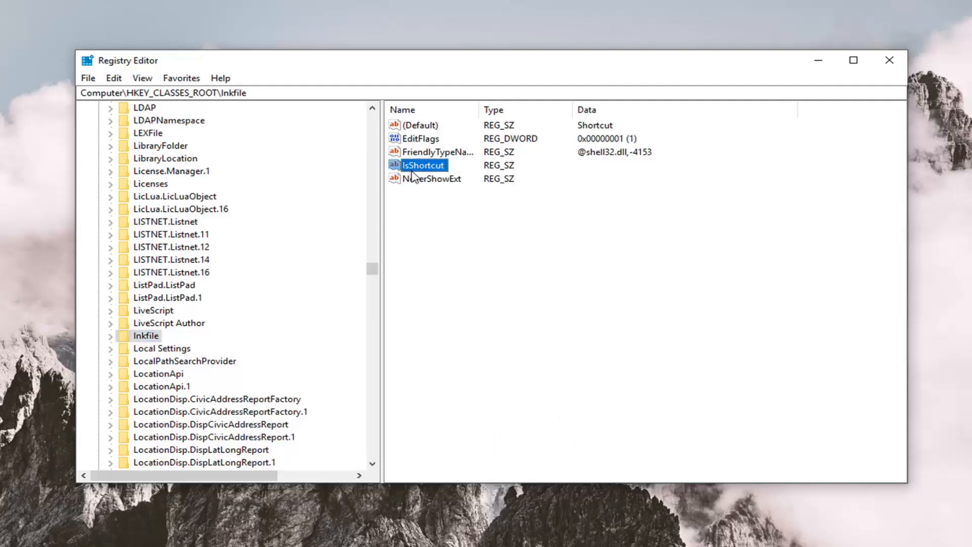
{"action": "mouse_move", "coordinate": [453, 219]}
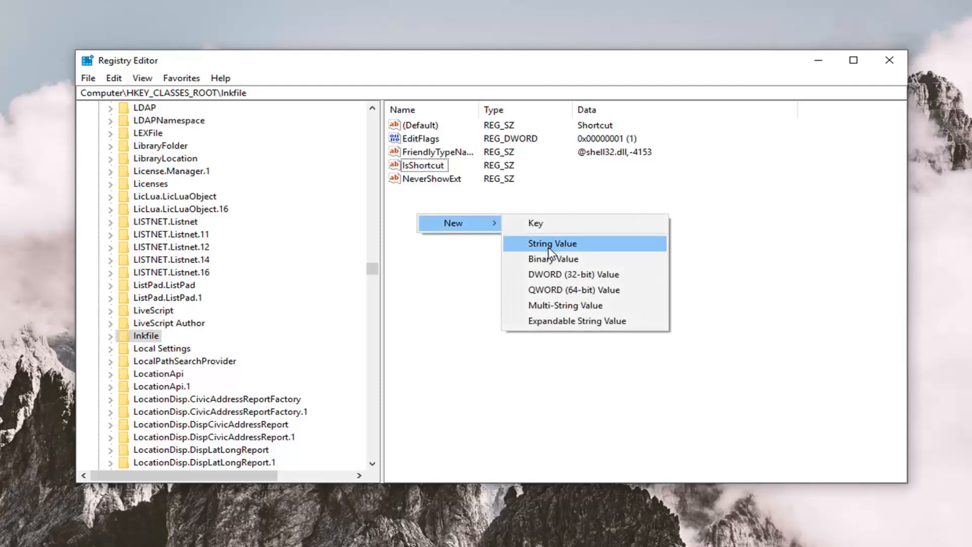
{"action": "left_click", "coordinate": [550, 243]}
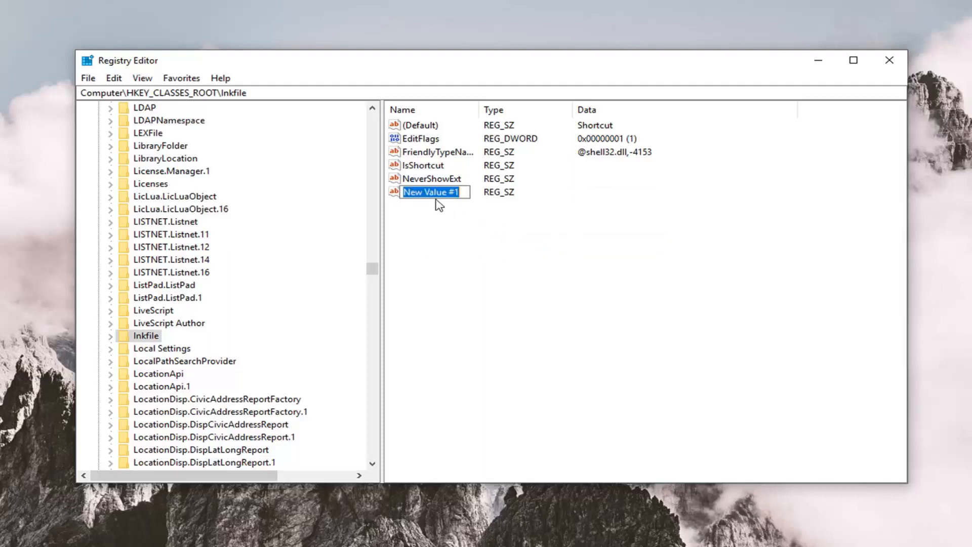
{"action": "type", "text": "IsShortcut"}
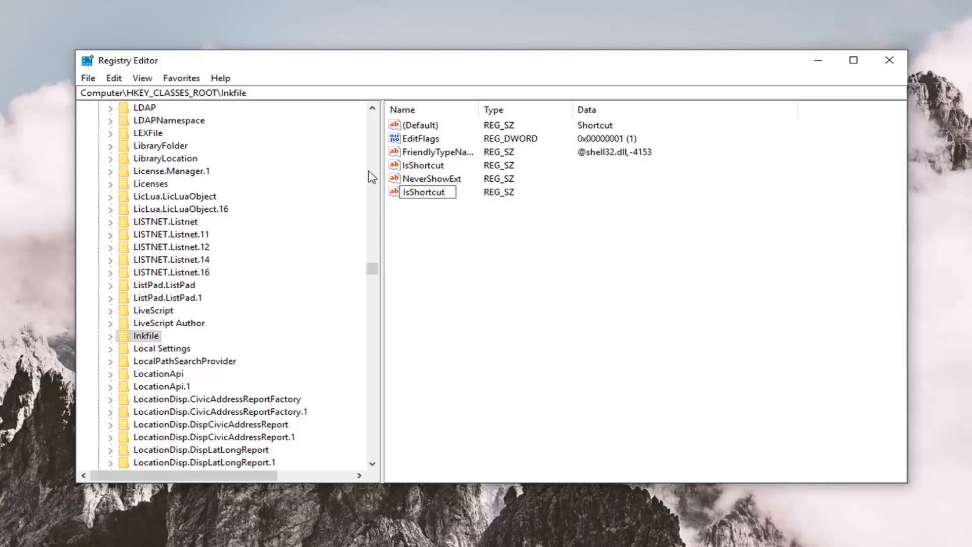
{"action": "left_click", "coordinate": [442, 192]}
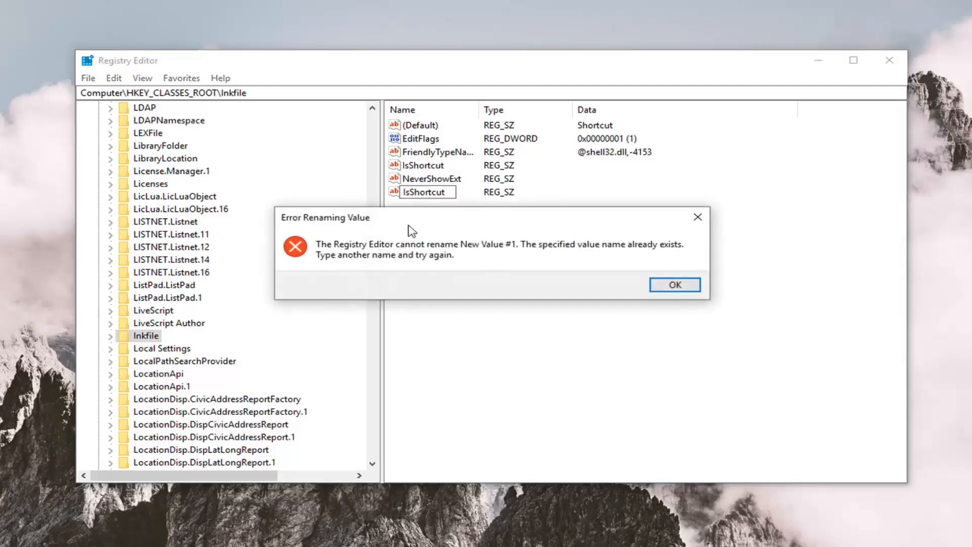
{"action": "left_click", "coordinate": [674, 284]}
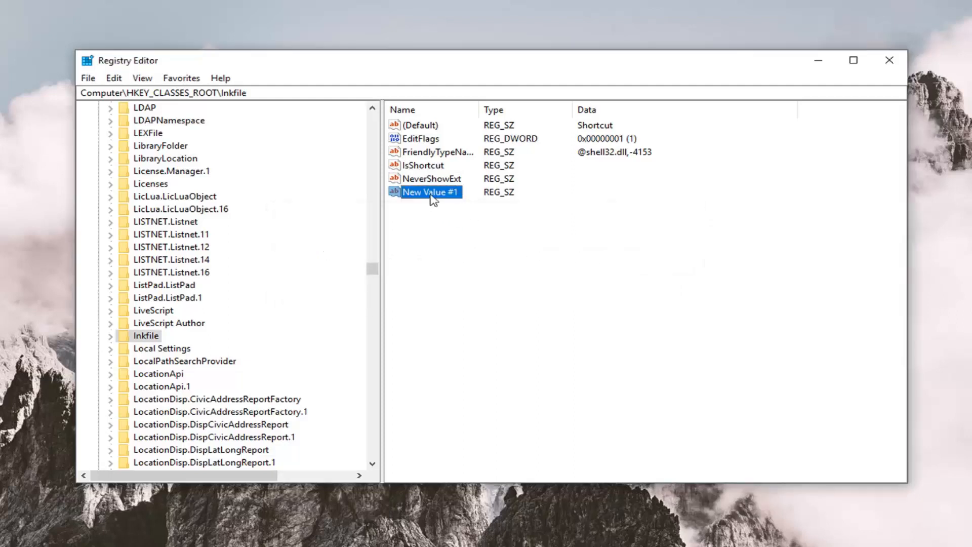